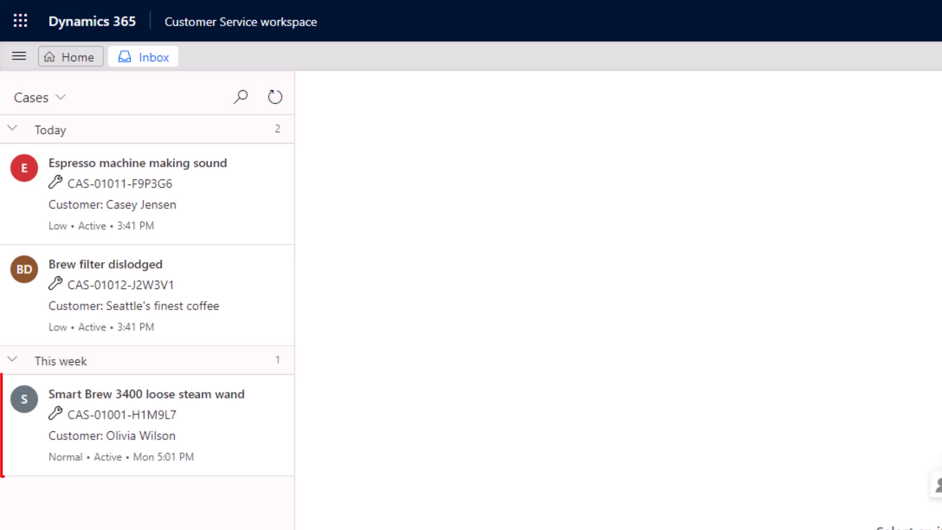
- Open the Smart Brew 3400 loose steam wand case from the Inbox
left_click(146, 425)
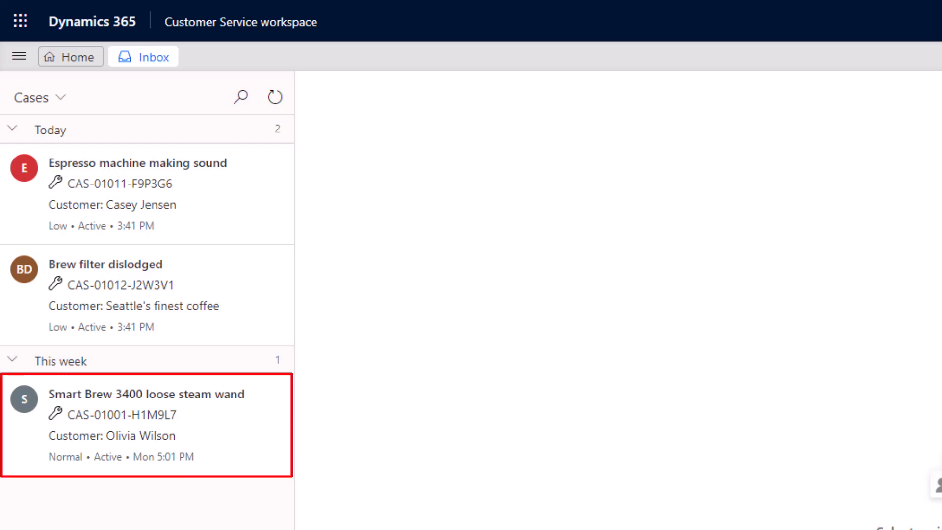
left_click(144, 423)
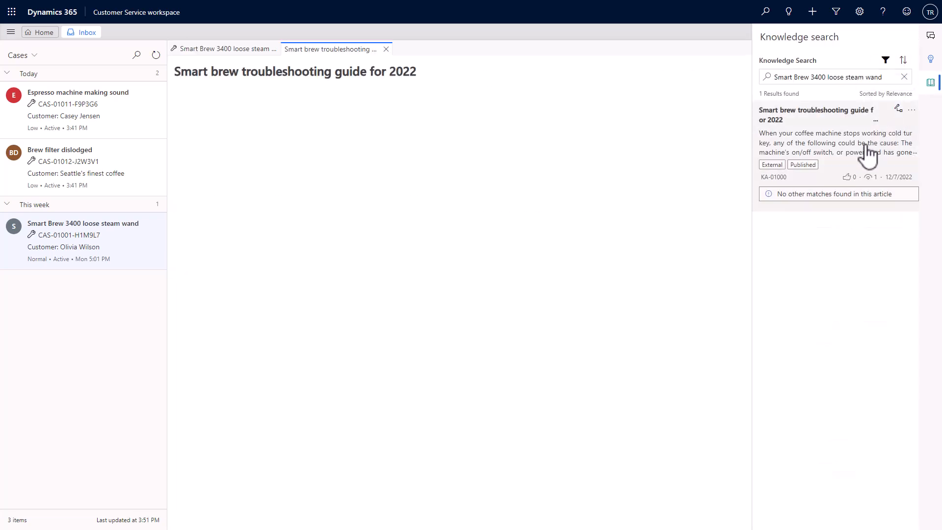
- Review the troubleshooting guide article in full, then close its tab
left_click(816, 114)
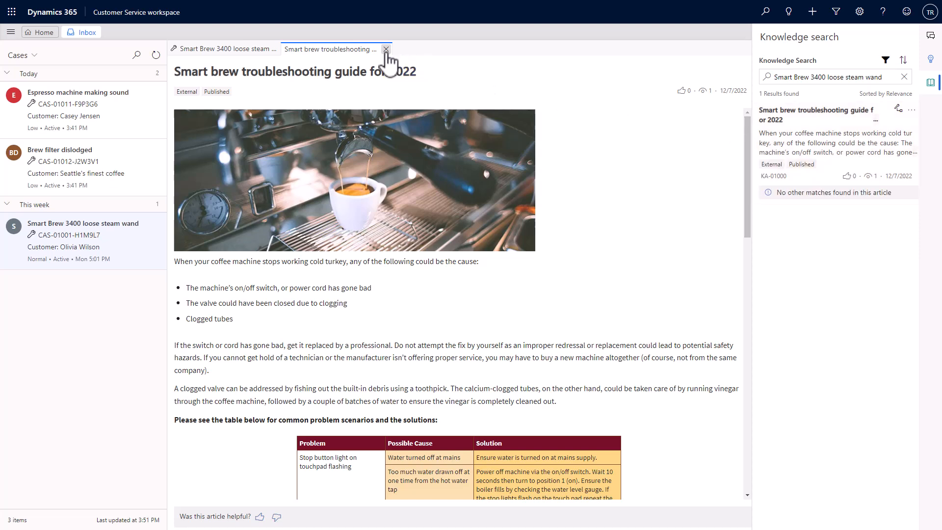
left_click(386, 49)
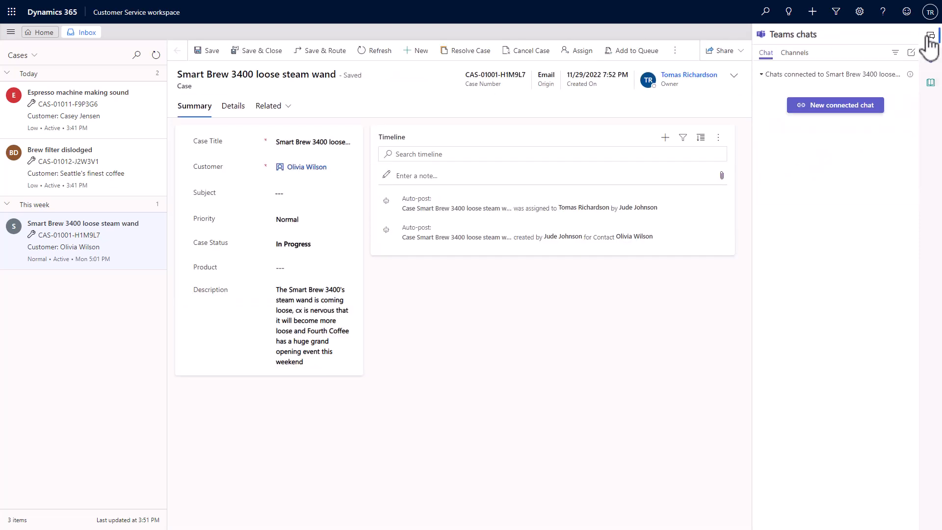
left_click(835, 105)
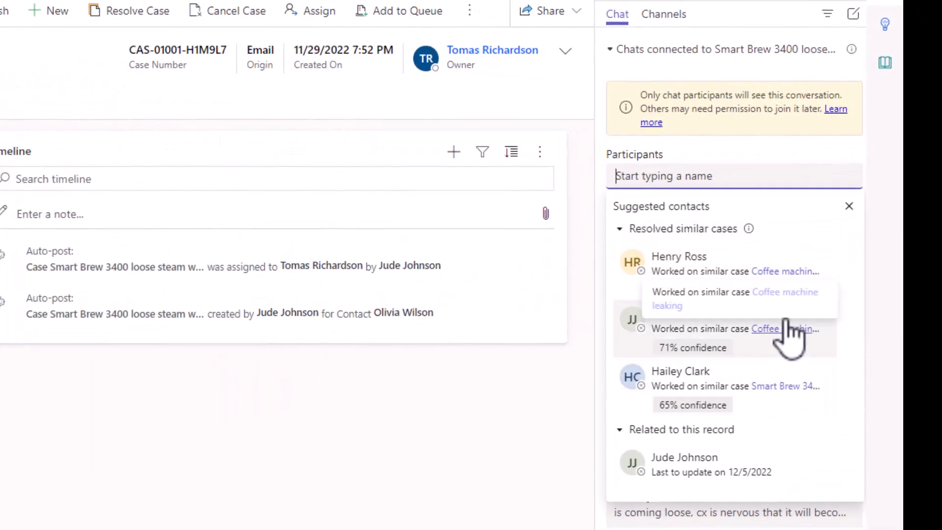
mouse_move(721, 306)
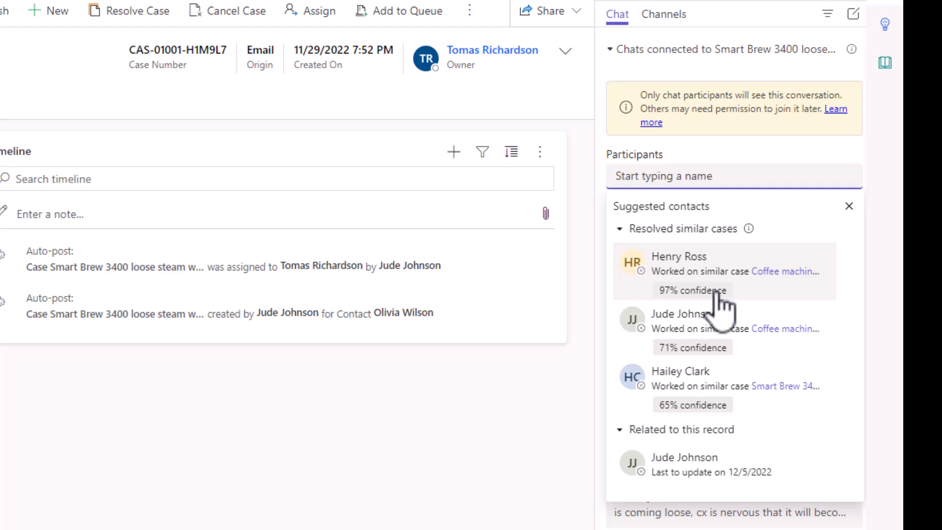
left_click(679, 256)
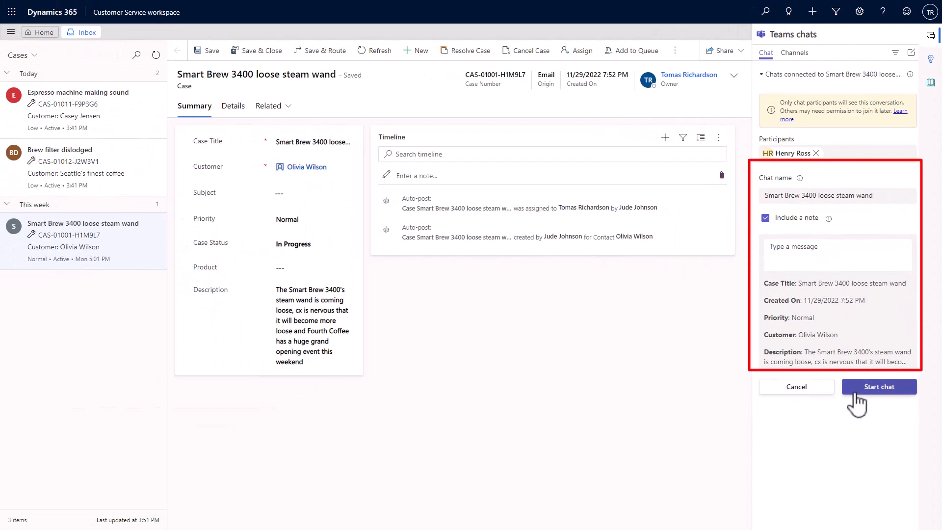
left_click(878, 386)
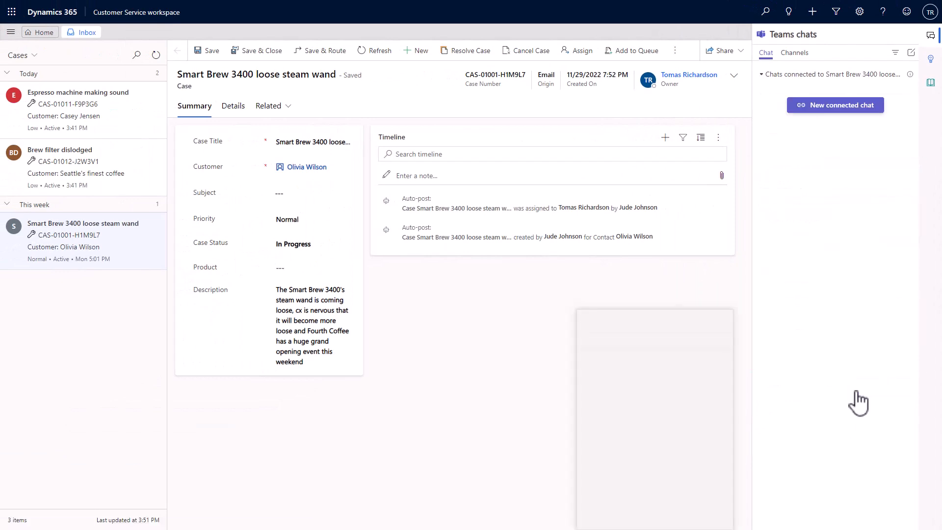
left_click(832, 99)
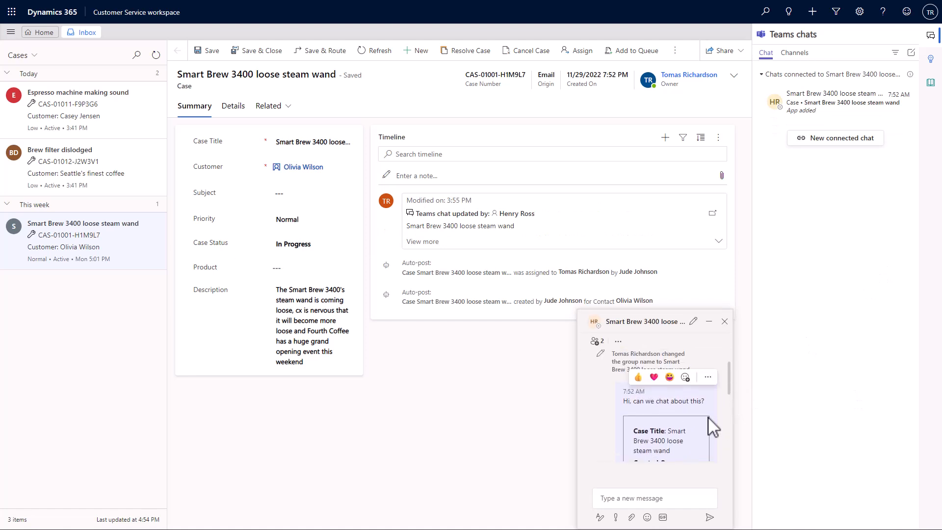
mouse_move(742, 446)
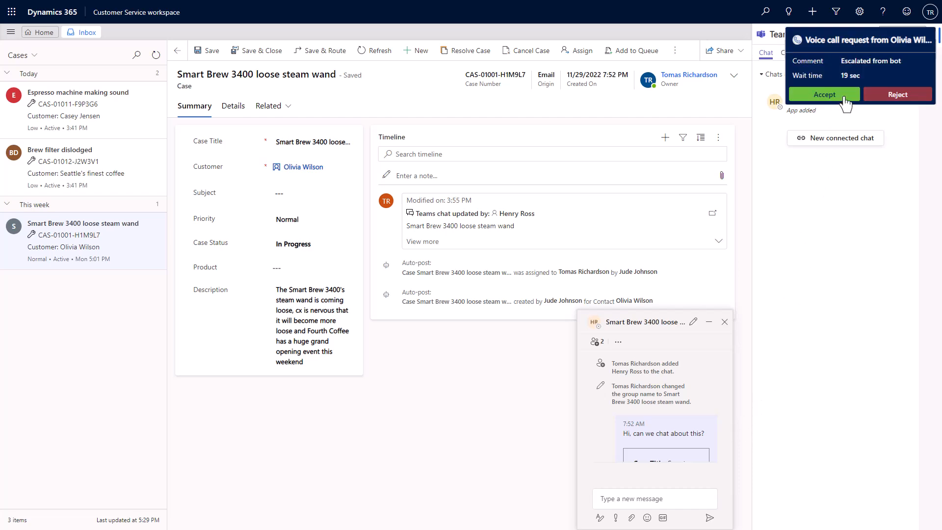
- Set the Smart Brew 3400 case Priority to High and save
left_click(823, 94)
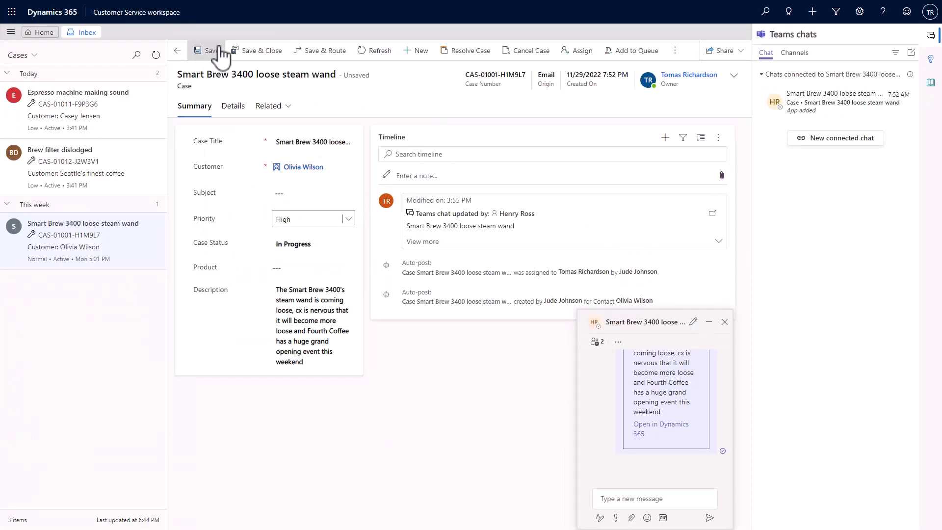
left_click(210, 51)
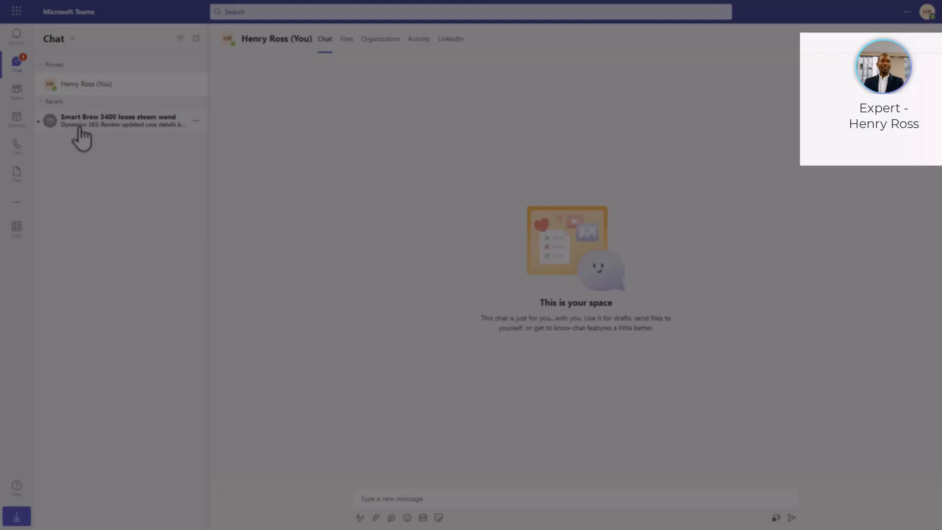
- As Henry Ross, send four steam wand fix steps in the Smart Brew 3400 chat
left_click(119, 121)
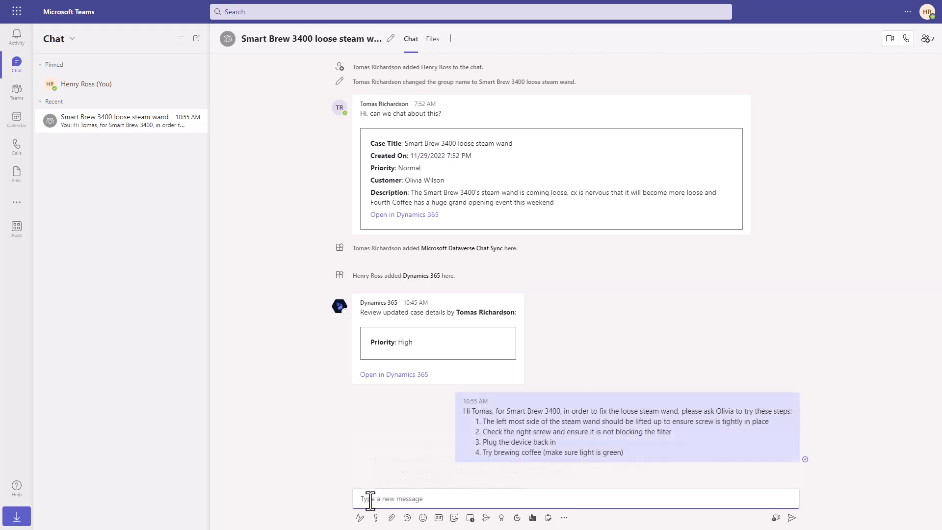
left_click(405, 215)
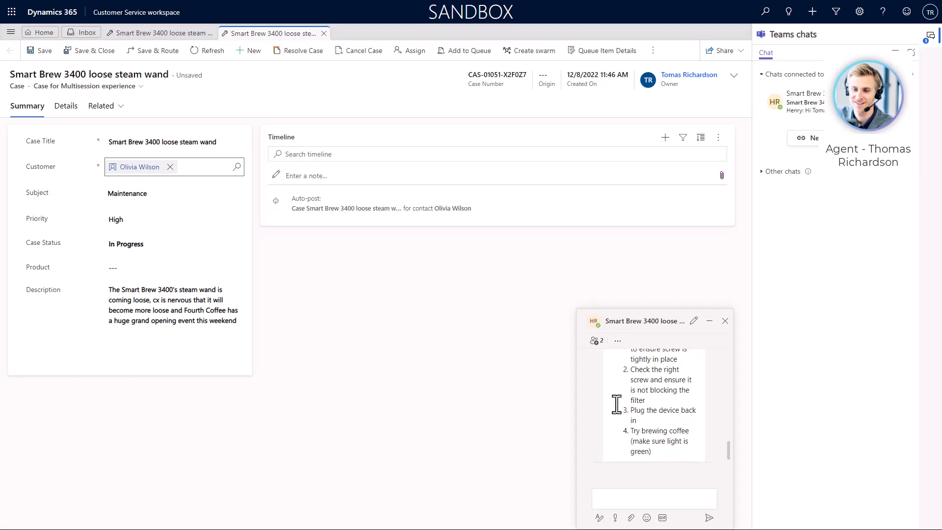
- Minimize the Smart Brew 3400 expert chat window
left_click(709, 321)
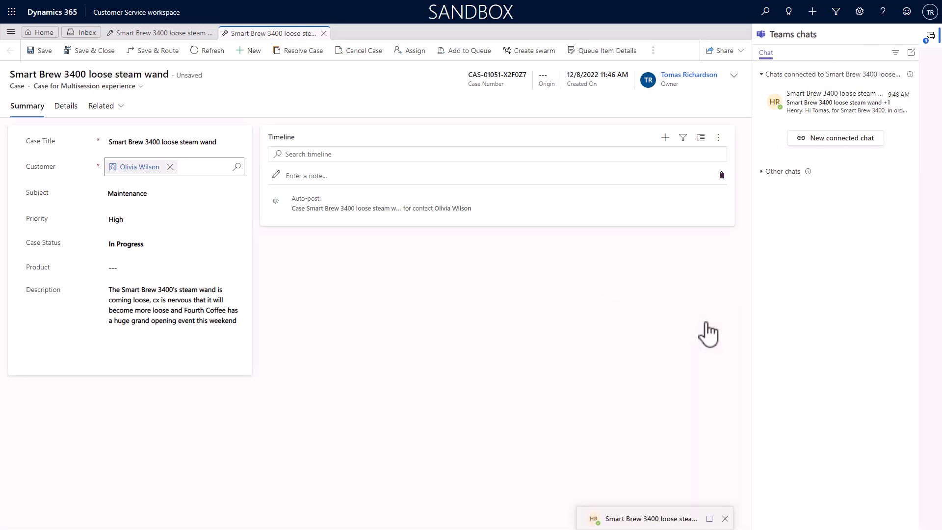
mouse_move(710, 334)
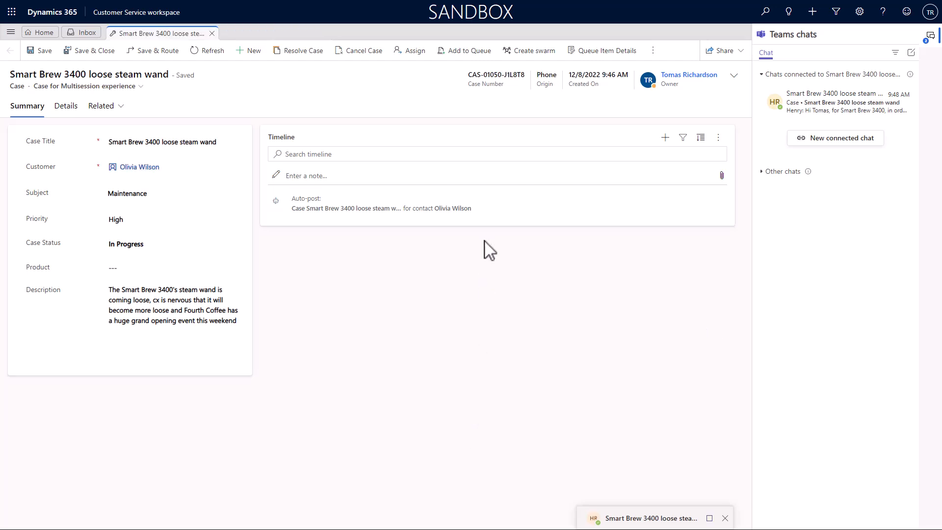
- Create a swarm with tried steps and skills including Gold star, then save and send
left_click(529, 50)
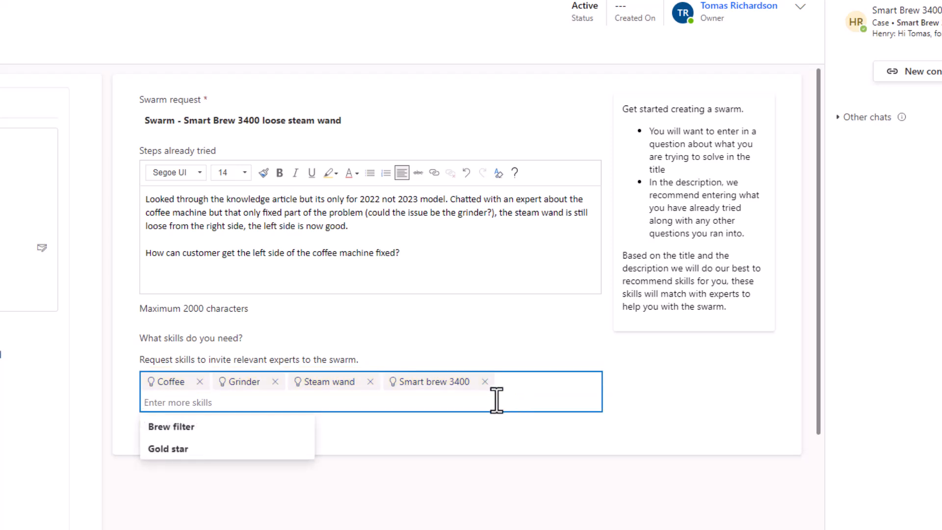
left_click(168, 448)
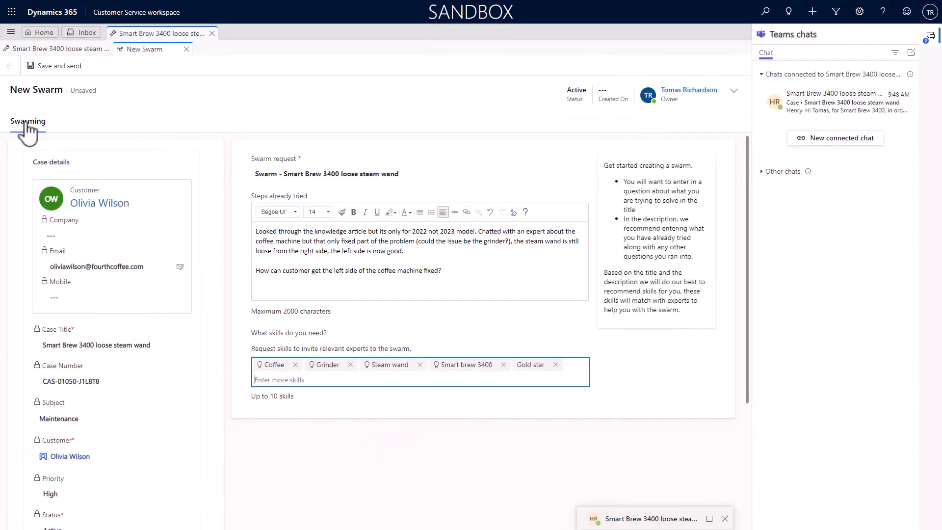
left_click(58, 66)
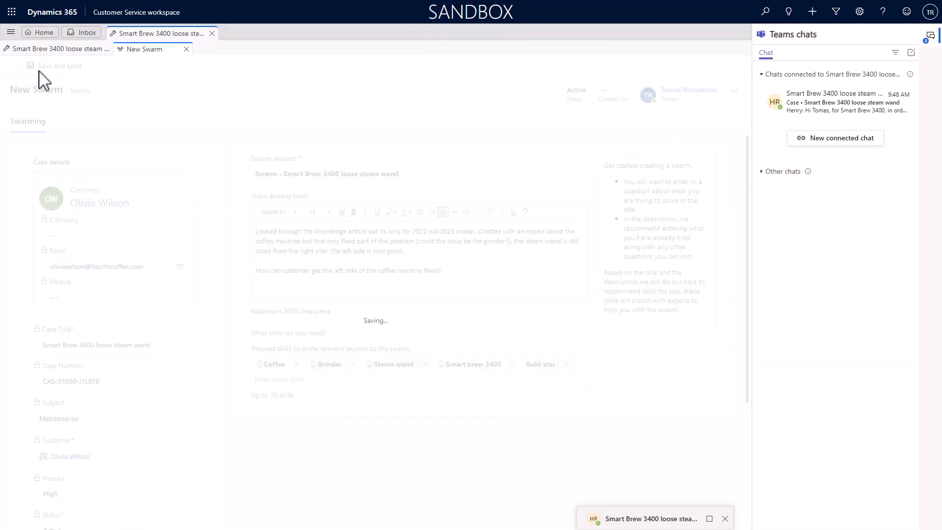
left_click(58, 65)
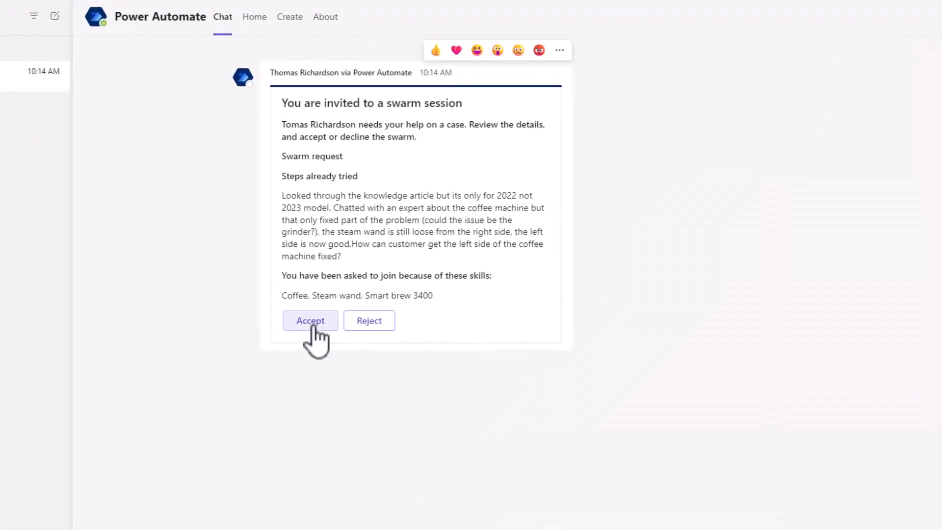
- Accept the swarm invitation, view its details and timeline, and open the connected chat
left_click(310, 320)
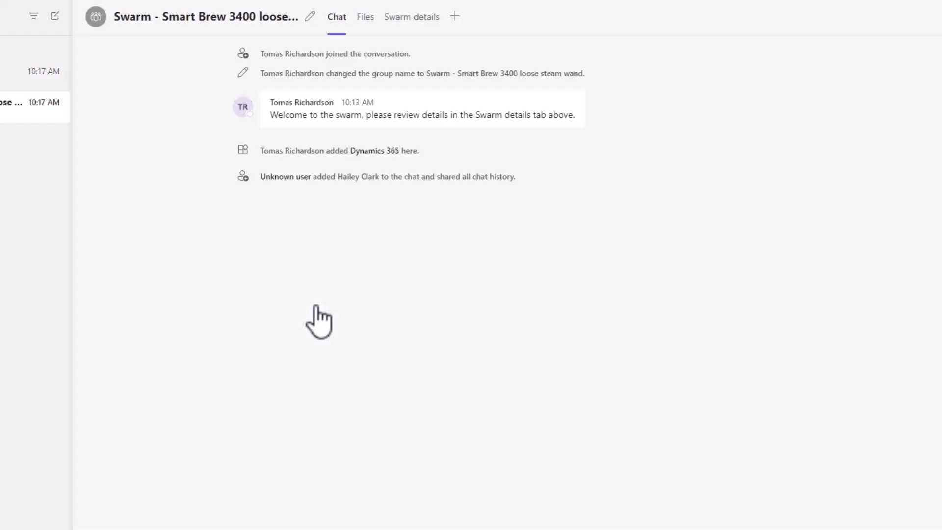
left_click(412, 16)
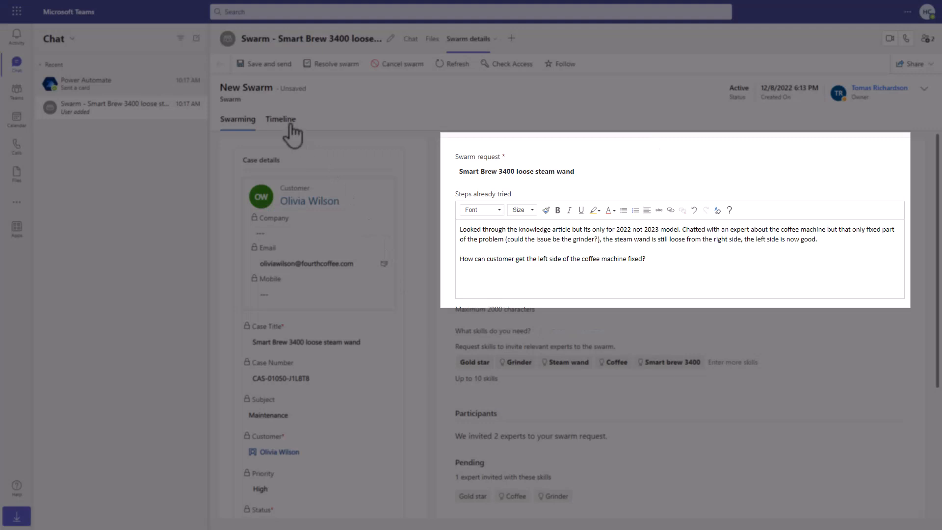
left_click(280, 119)
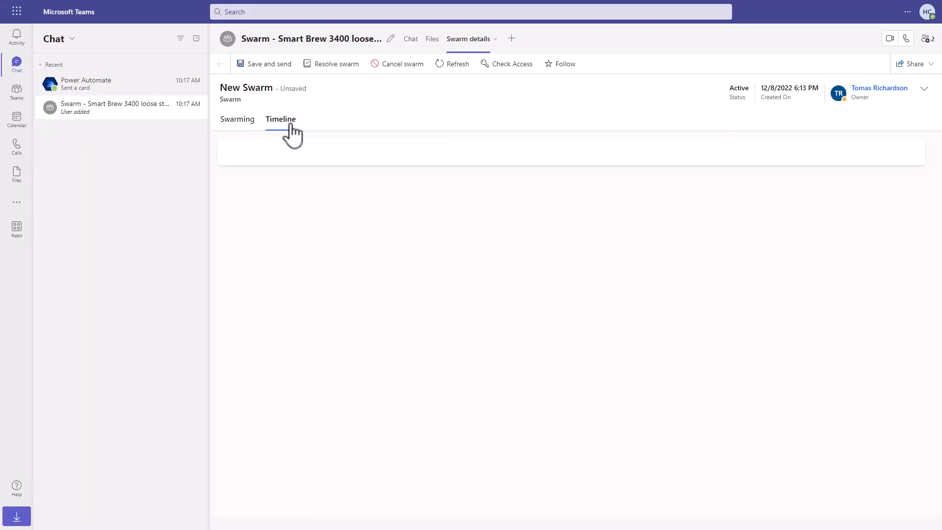
left_click(281, 119)
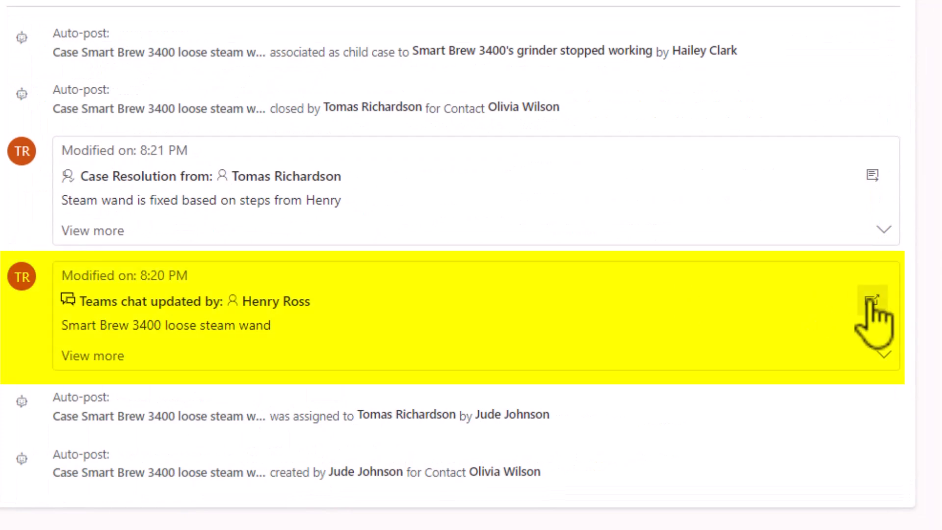
left_click(870, 298)
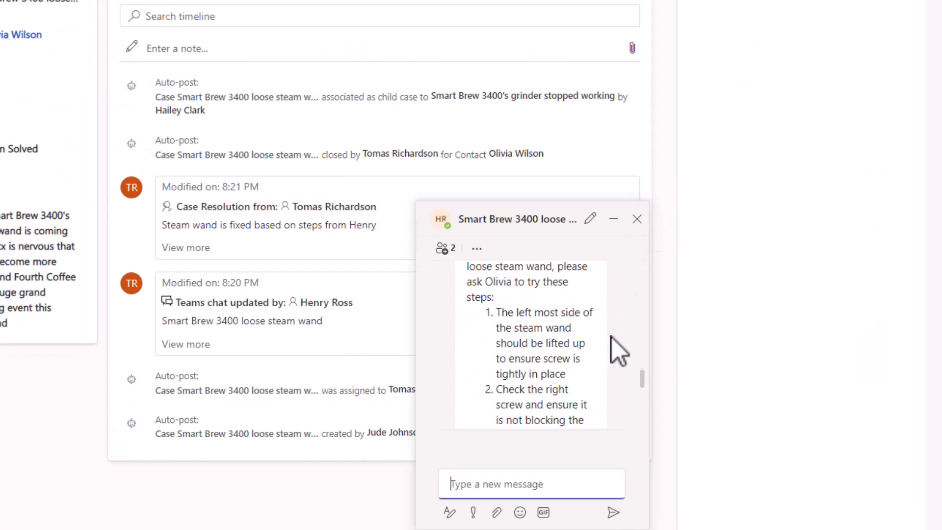
scroll("up", 3)
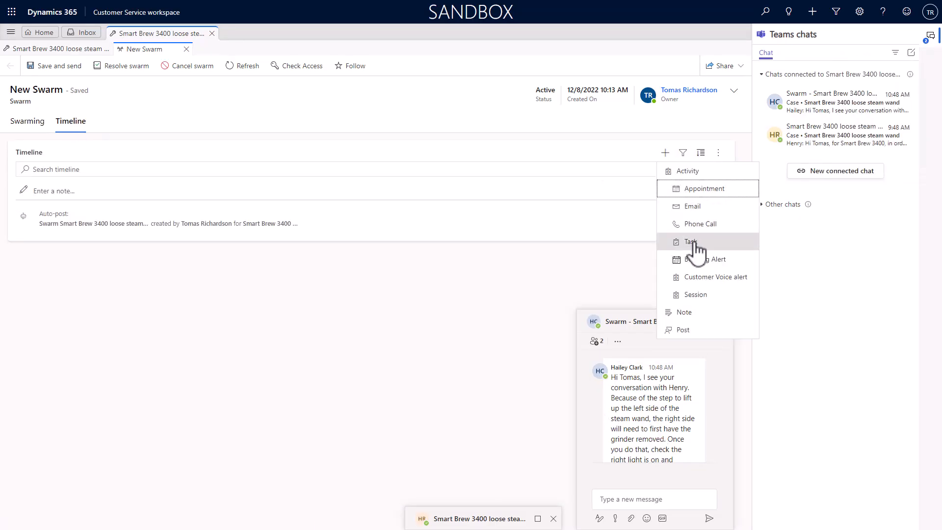
- Add a steam wand task to the swarm timeline and enter its subject
left_click(691, 241)
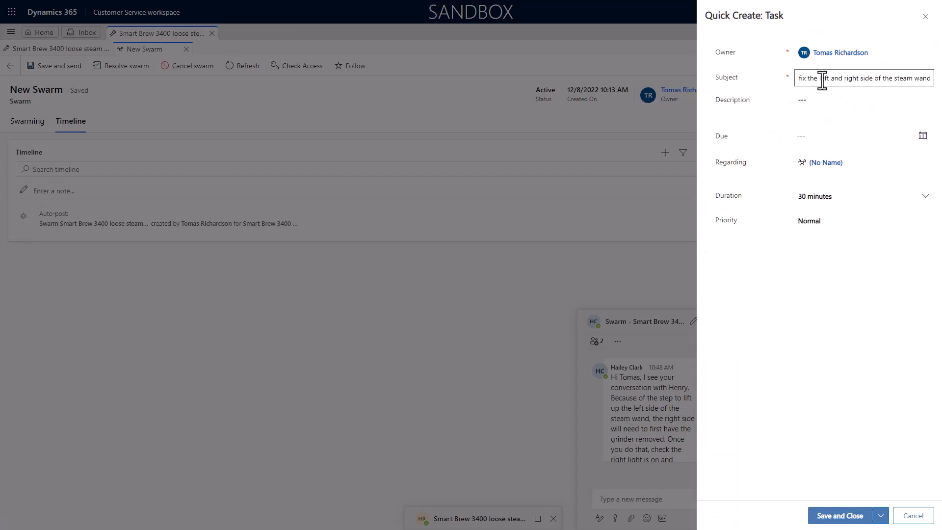
left_click(838, 516)
type("Got the help I needed from Hailey")
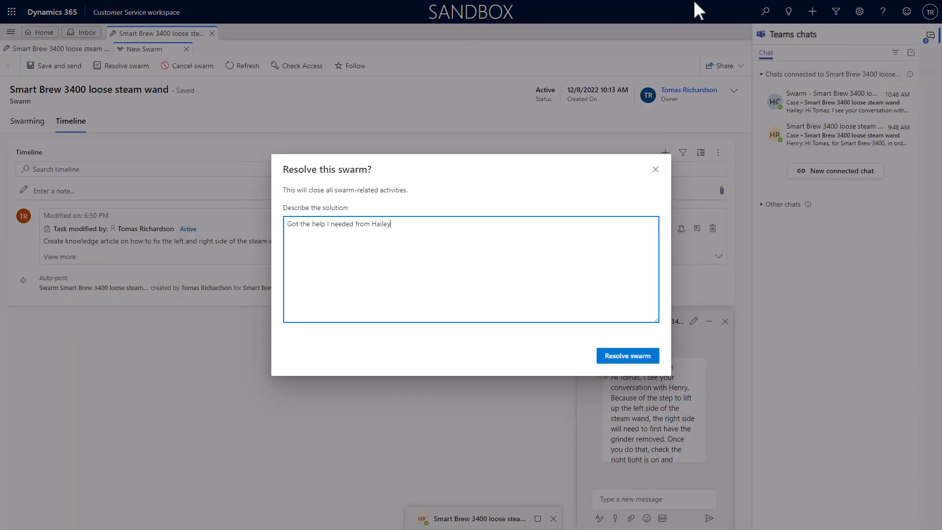
- Resolve the swarm, then resolve the case as Problem Solved
left_click(626, 355)
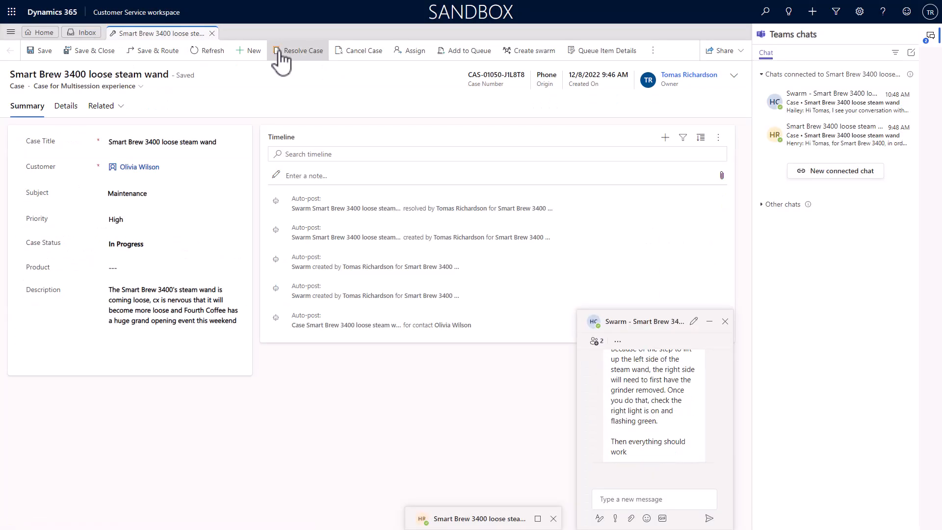
left_click(299, 51)
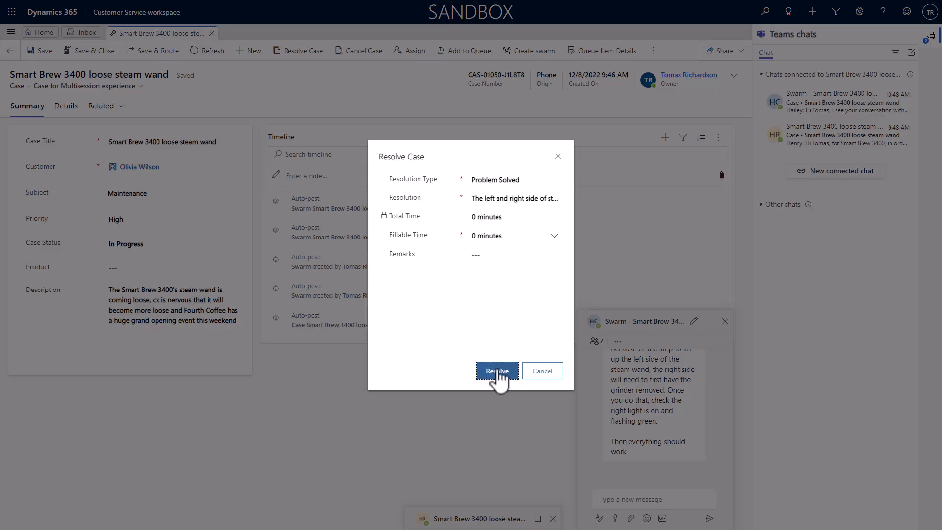
left_click(496, 371)
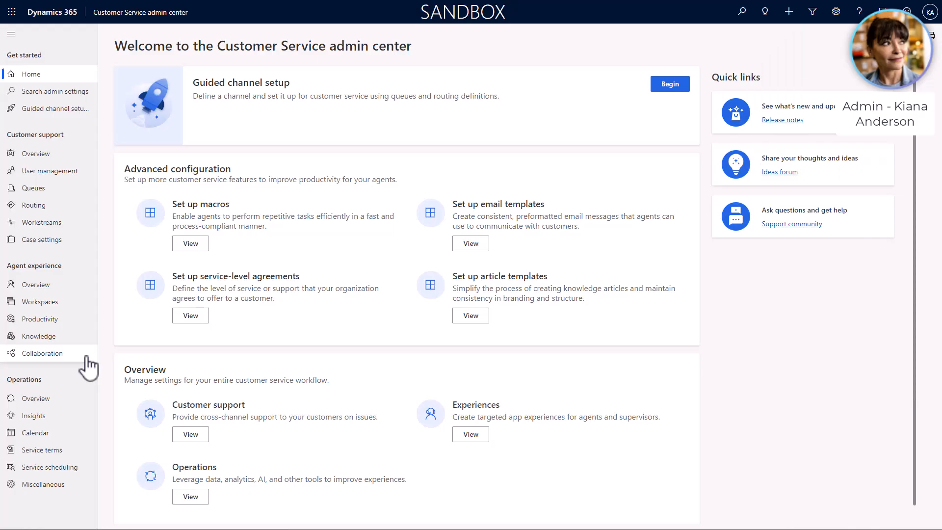
- Launch the Swarming setup guide from the Collaboration settings
left_click(41, 353)
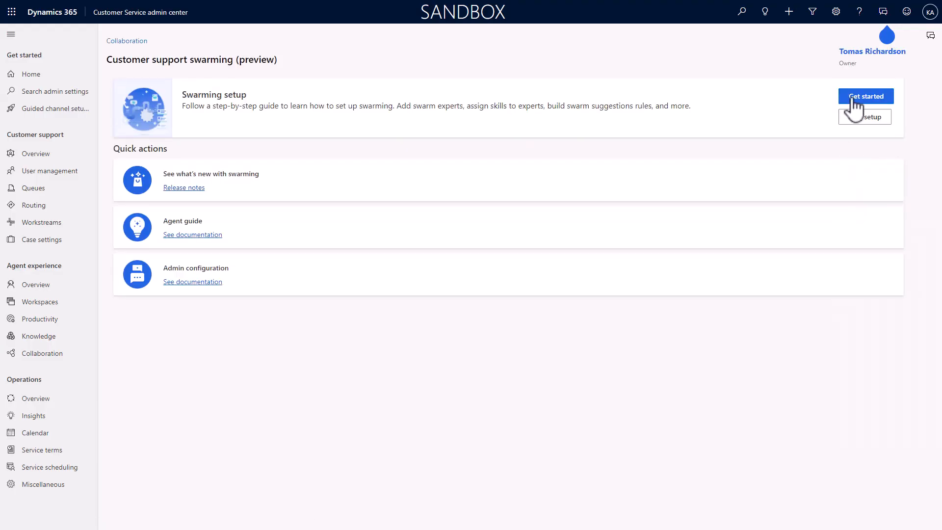
left_click(865, 96)
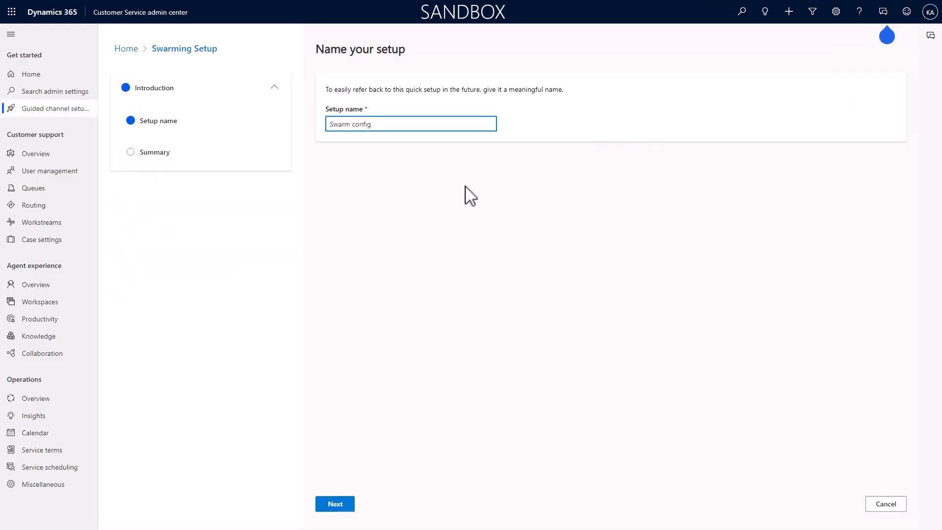
- Keep the name 'Swarm config', give the expert the Smart brew 3400 skill, and add the Contains Smart brew 3400 rule
left_click(334, 504)
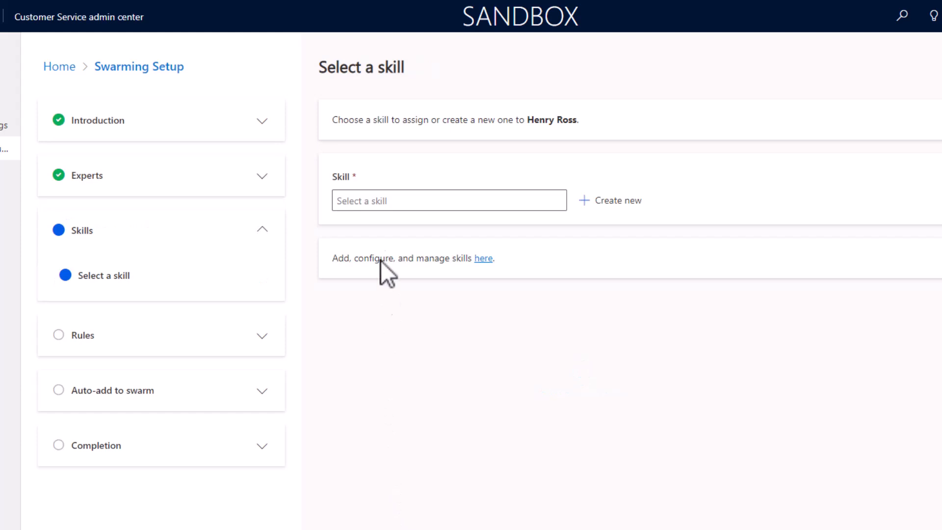
left_click(449, 201)
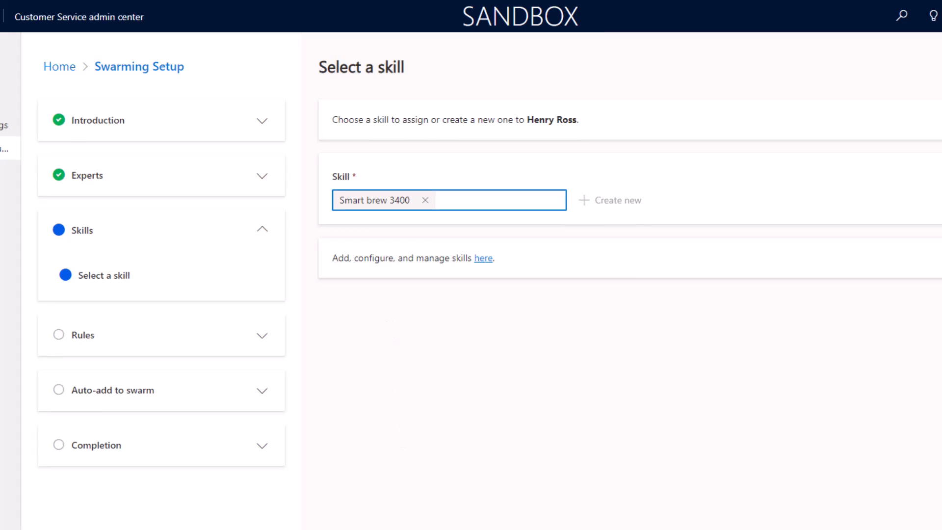
left_click(334, 504)
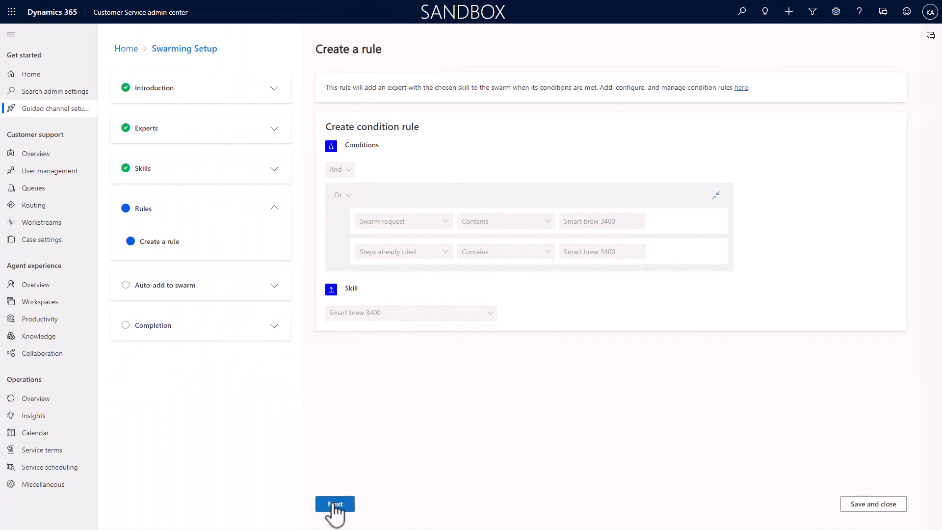
left_click(335, 504)
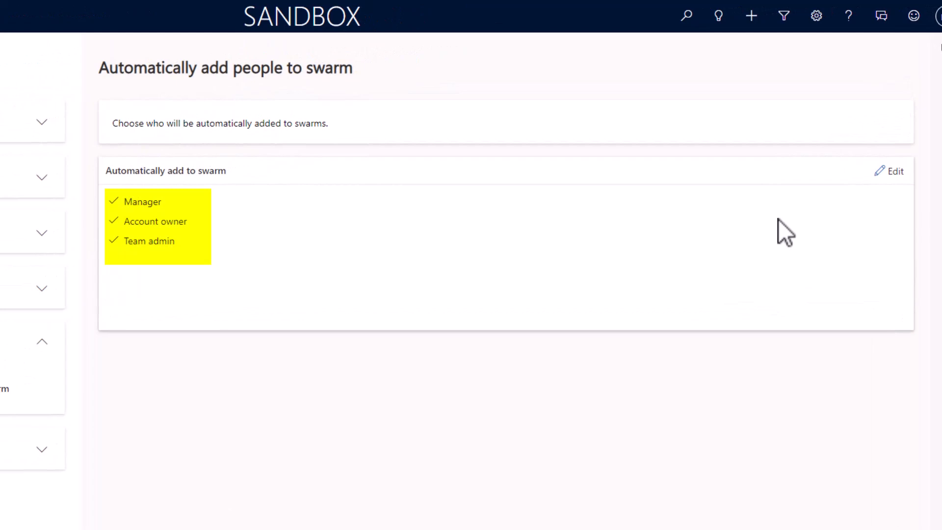
- Finish the guide without auto-adding Manager, Account owner or Team admin to swarms
left_click(894, 171)
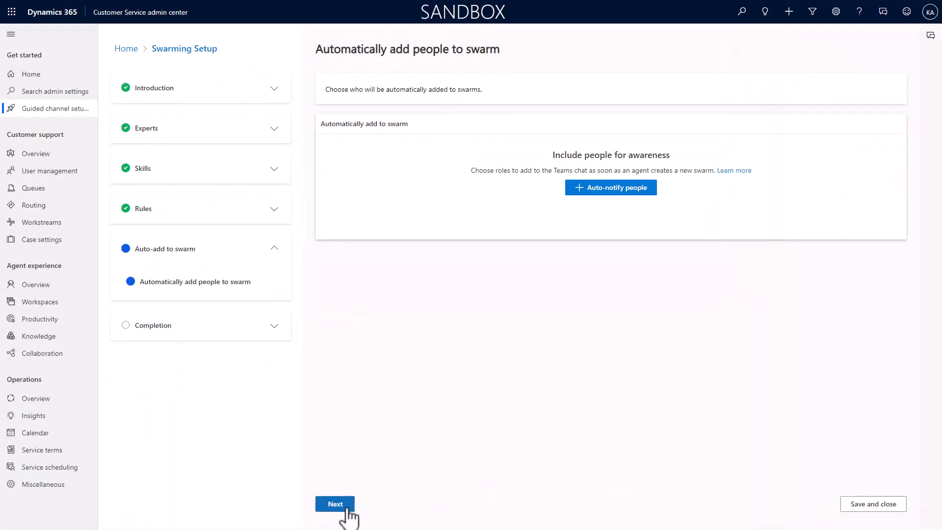
left_click(334, 504)
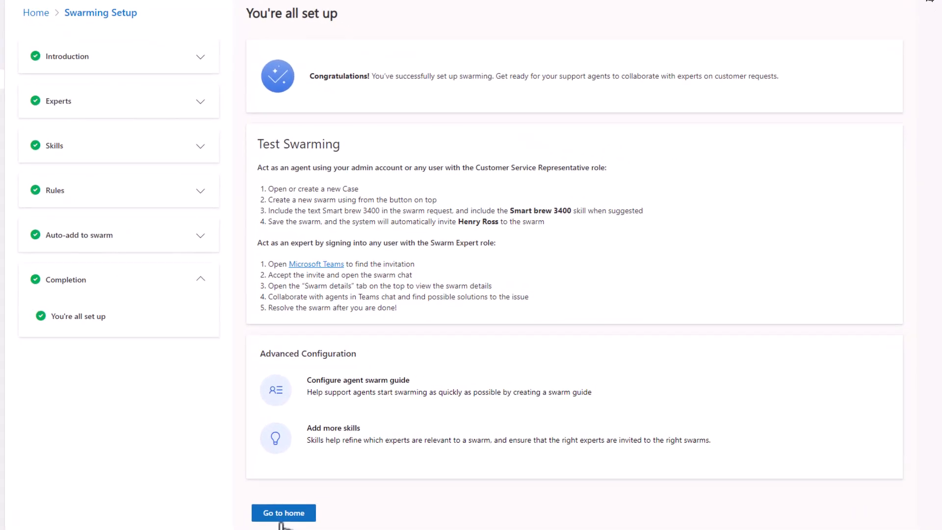
- Go home from the completion page to the Customer support swarming overview
left_click(283, 512)
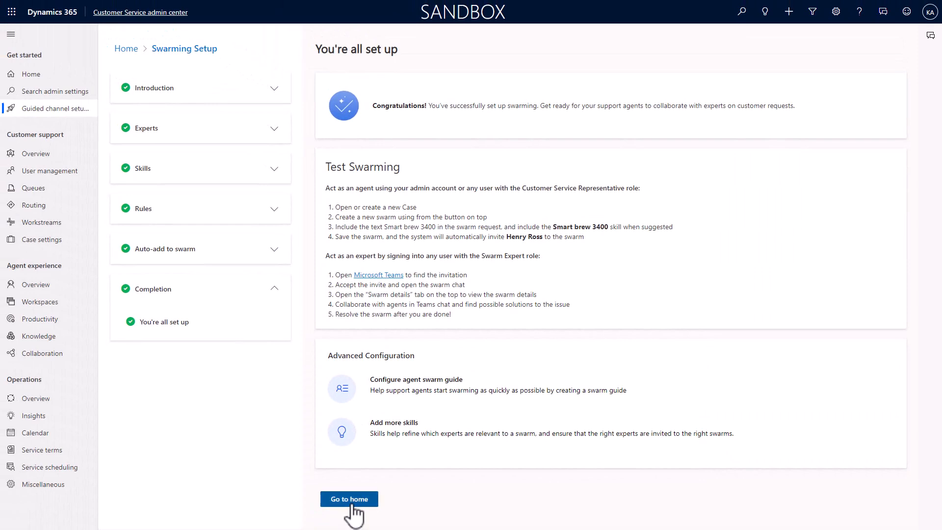
left_click(349, 499)
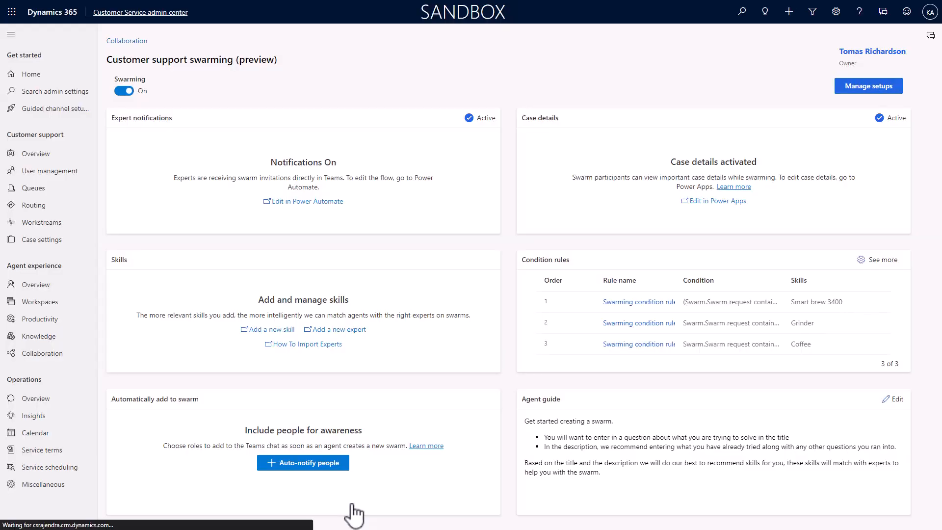